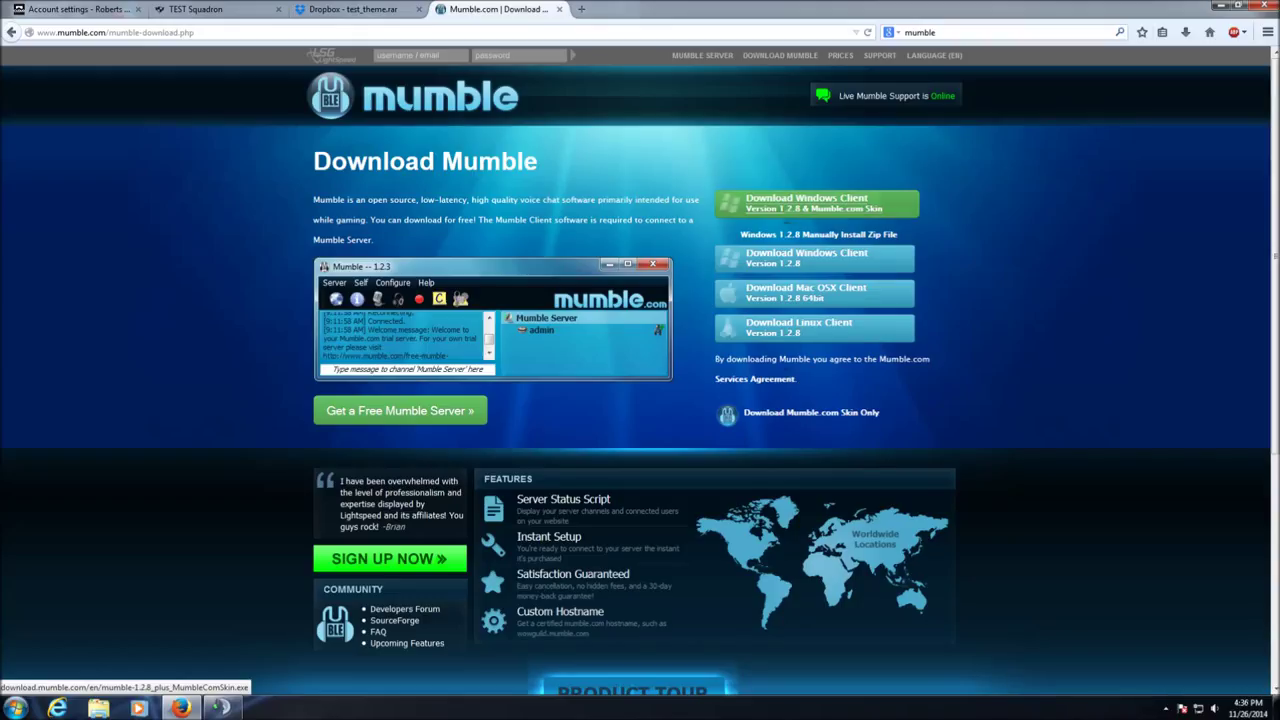
Step: Download and save the Windows Client 1.2.8 installer bundled with the Mumble.com skin
left_click(813, 203)
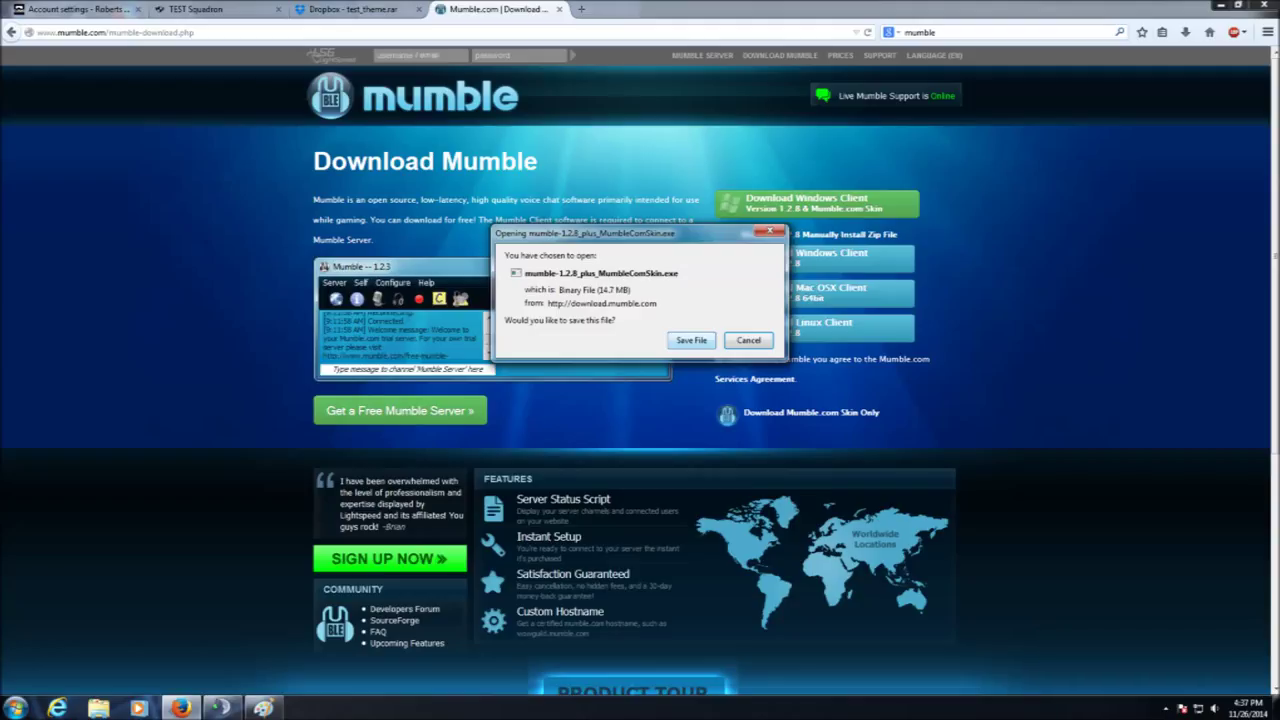
left_click(691, 340)
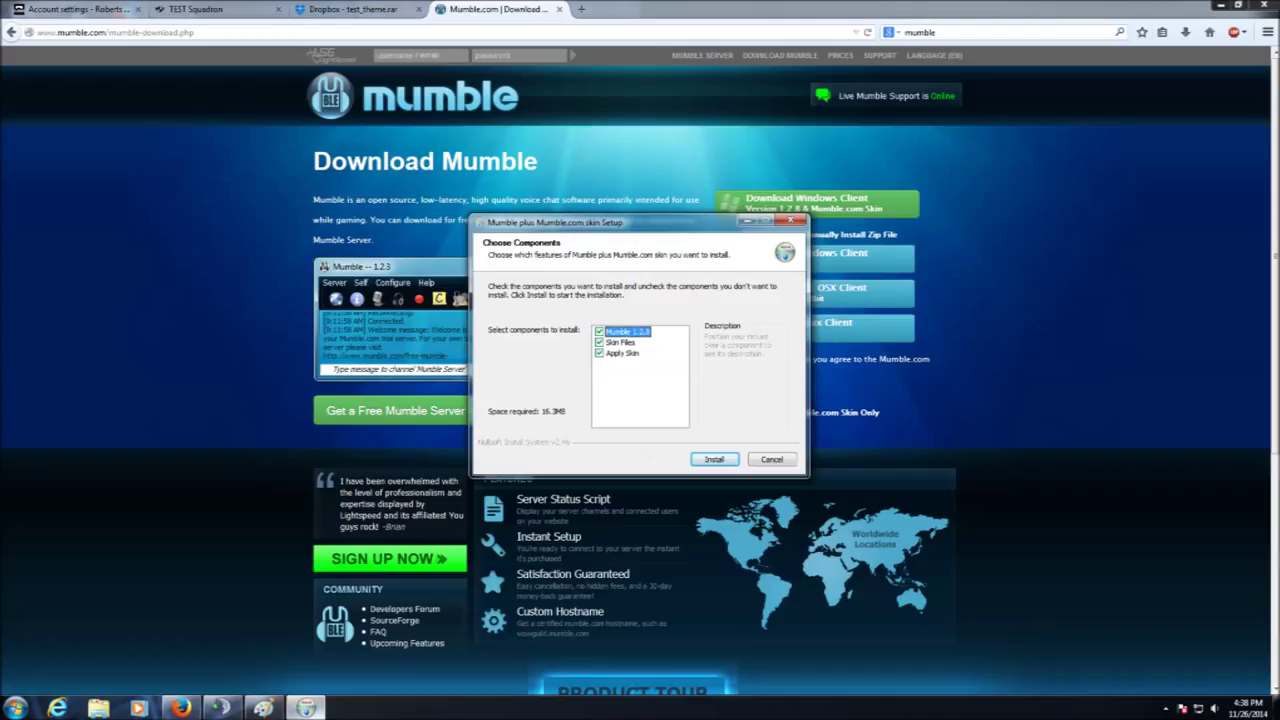
Step: Install Mumble 1.2.8 with Skin Files and Apply Skin components checked
left_click(713, 459)
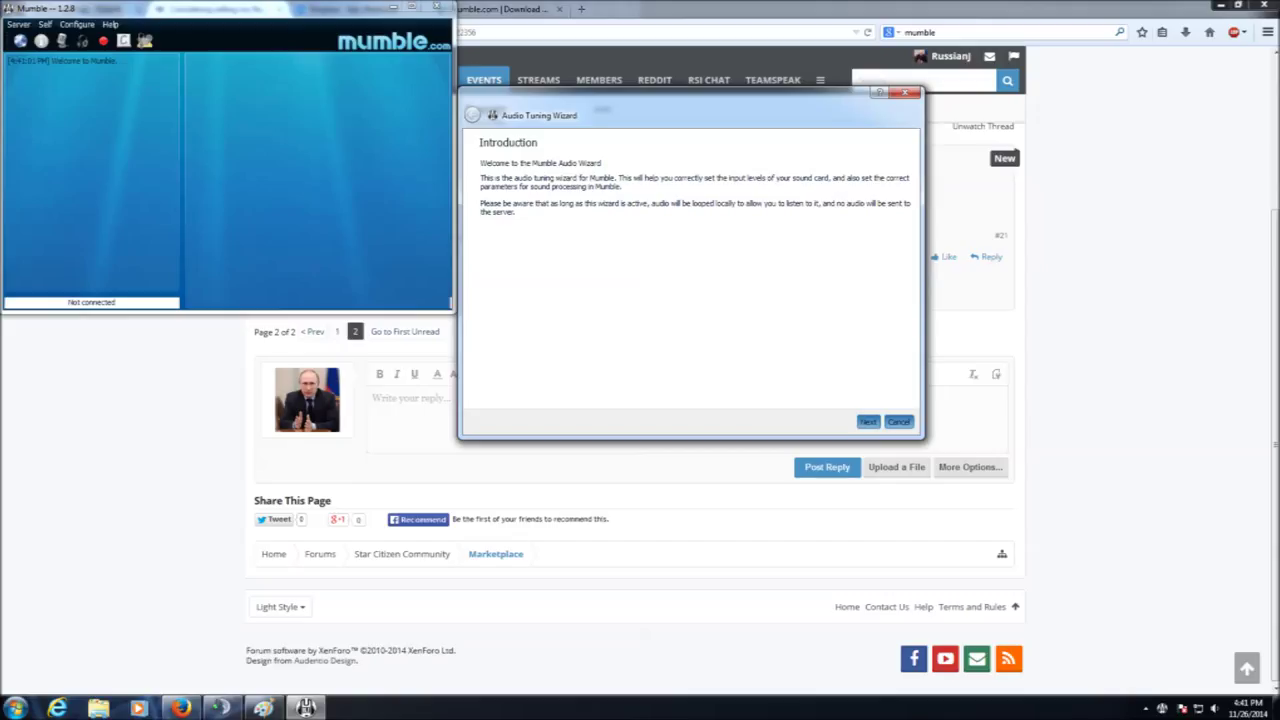
Step: Accept default devices, volume, voice detection and balanced quality through the Audio Tuning Wizard
left_click(867, 421)
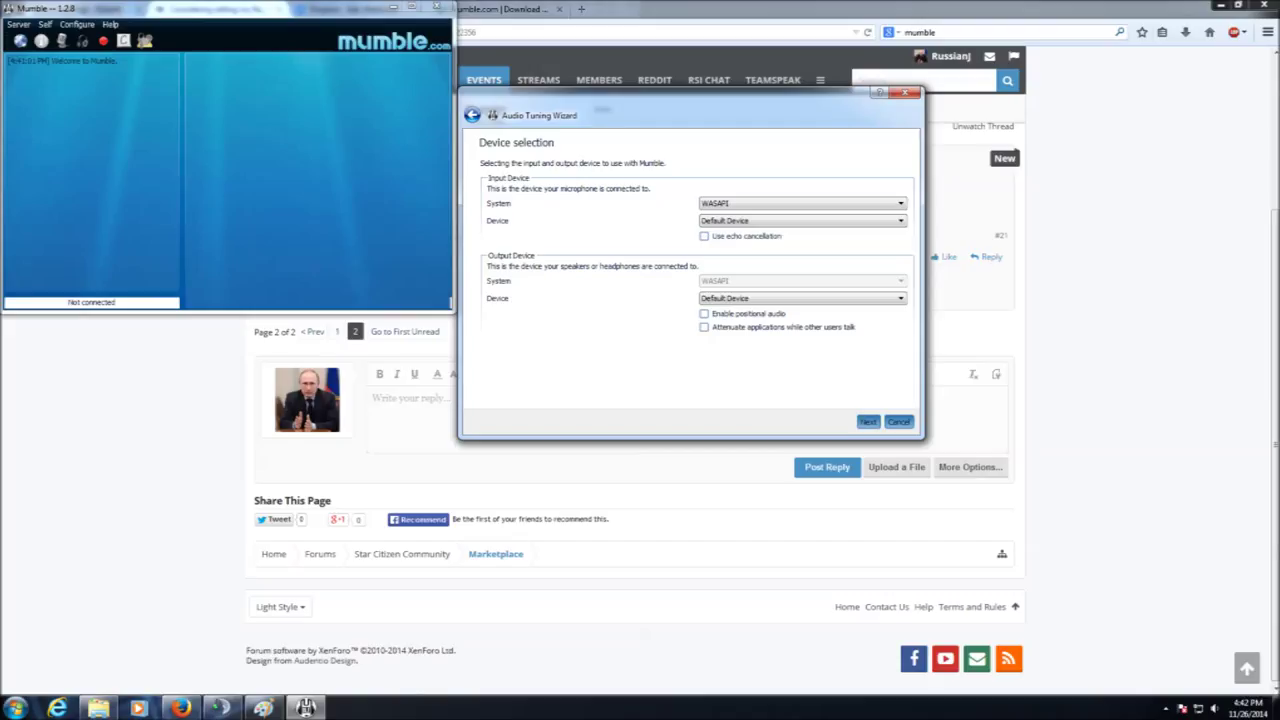
left_click(867, 421)
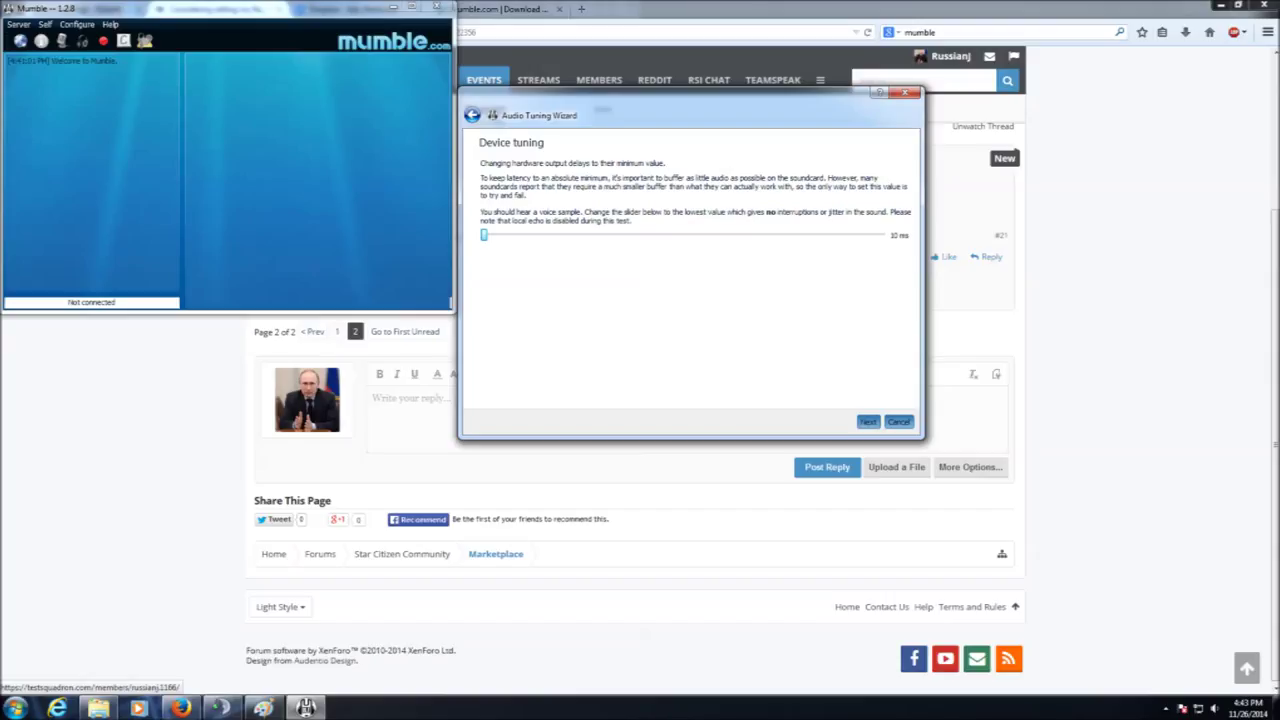
left_click(867, 421)
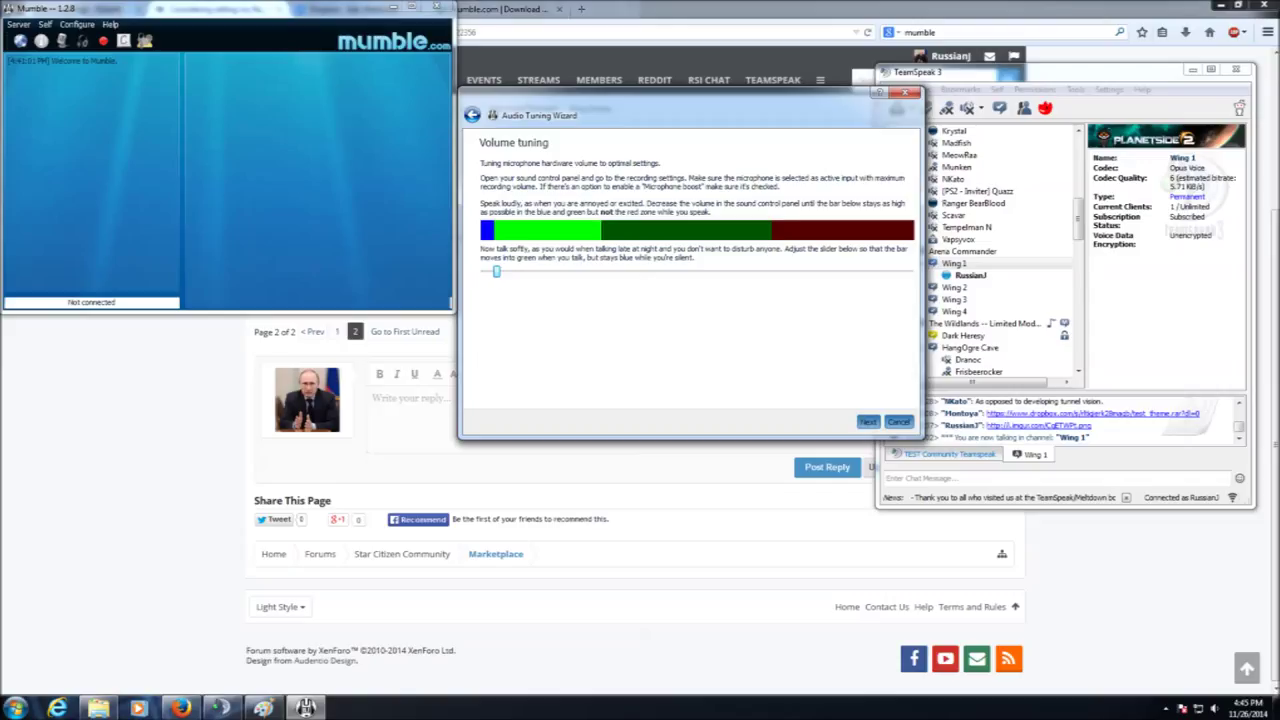
left_click(868, 421)
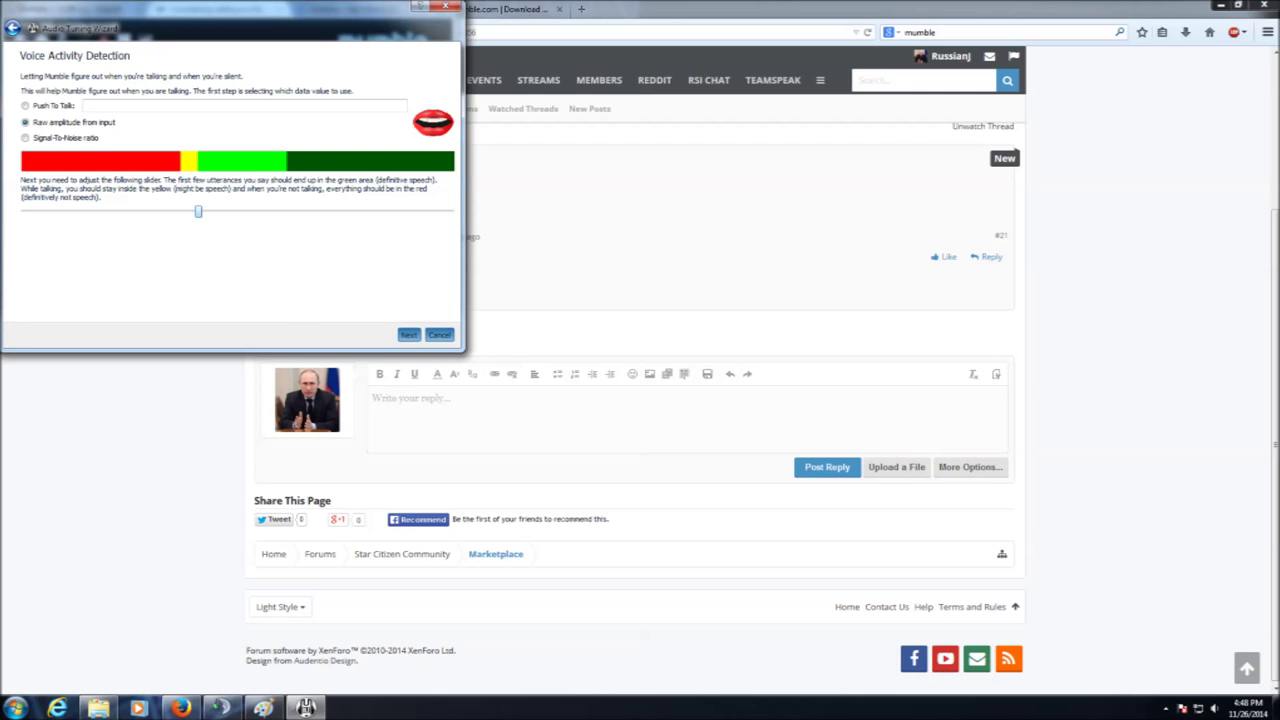
left_click(408, 334)
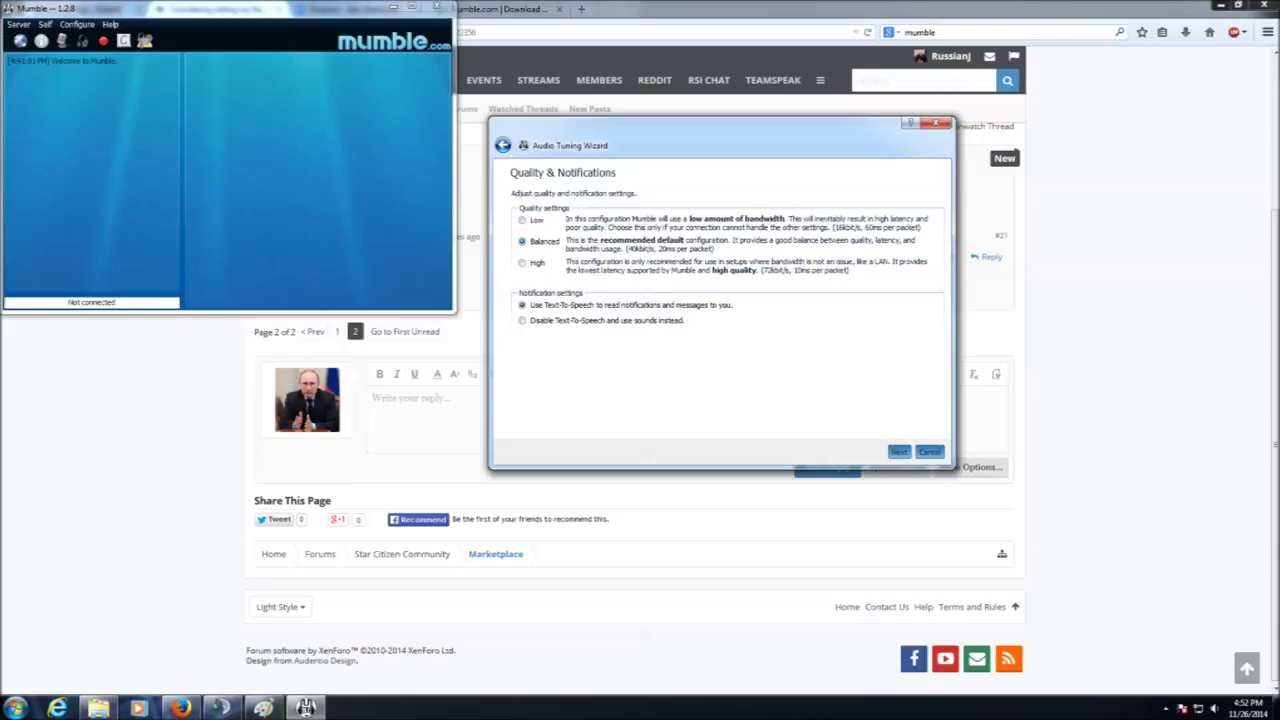
left_click(898, 451)
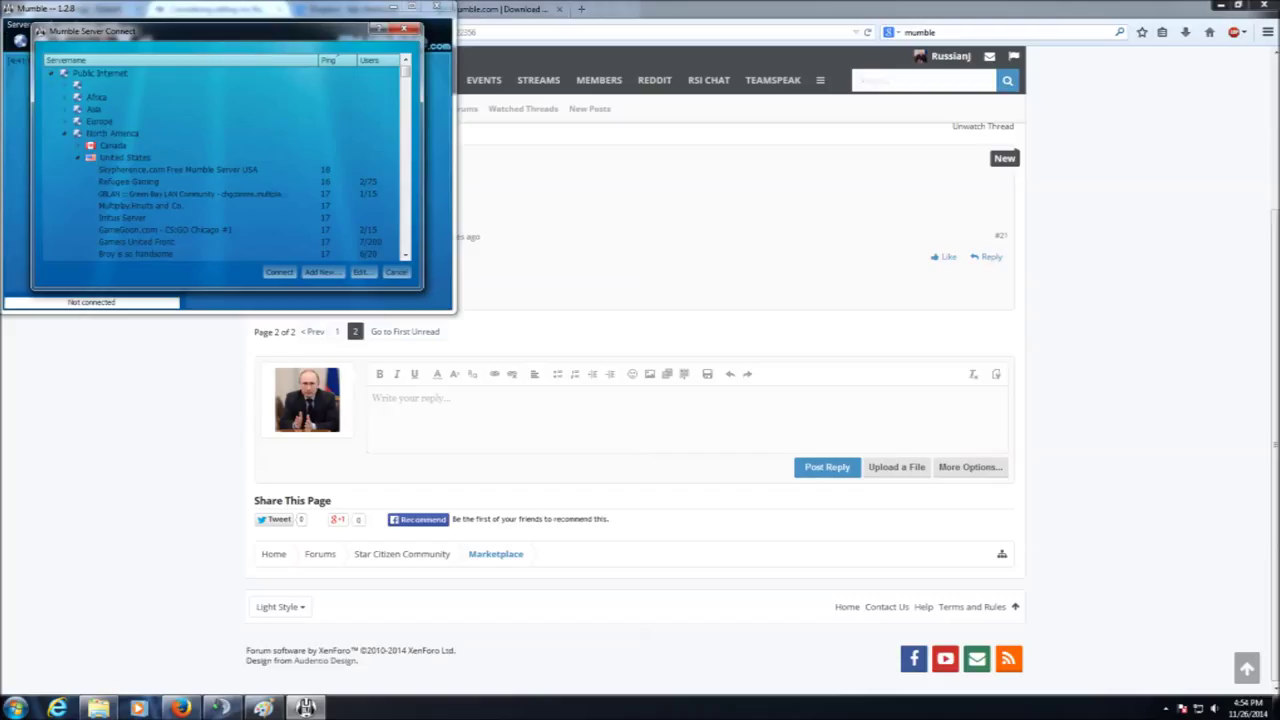
Step: Add server TEST at mumble.testsquadron.com, connect, and accept the untrusted certificate
left_click(320, 272)
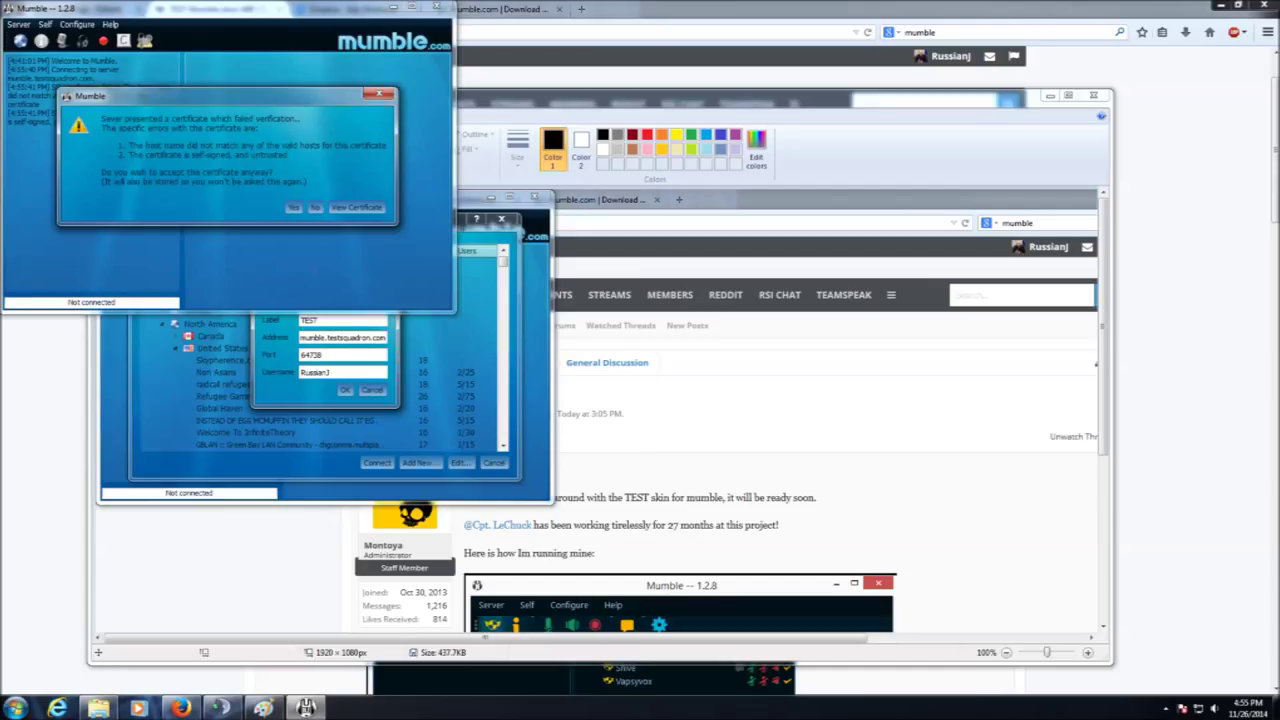
left_click(294, 207)
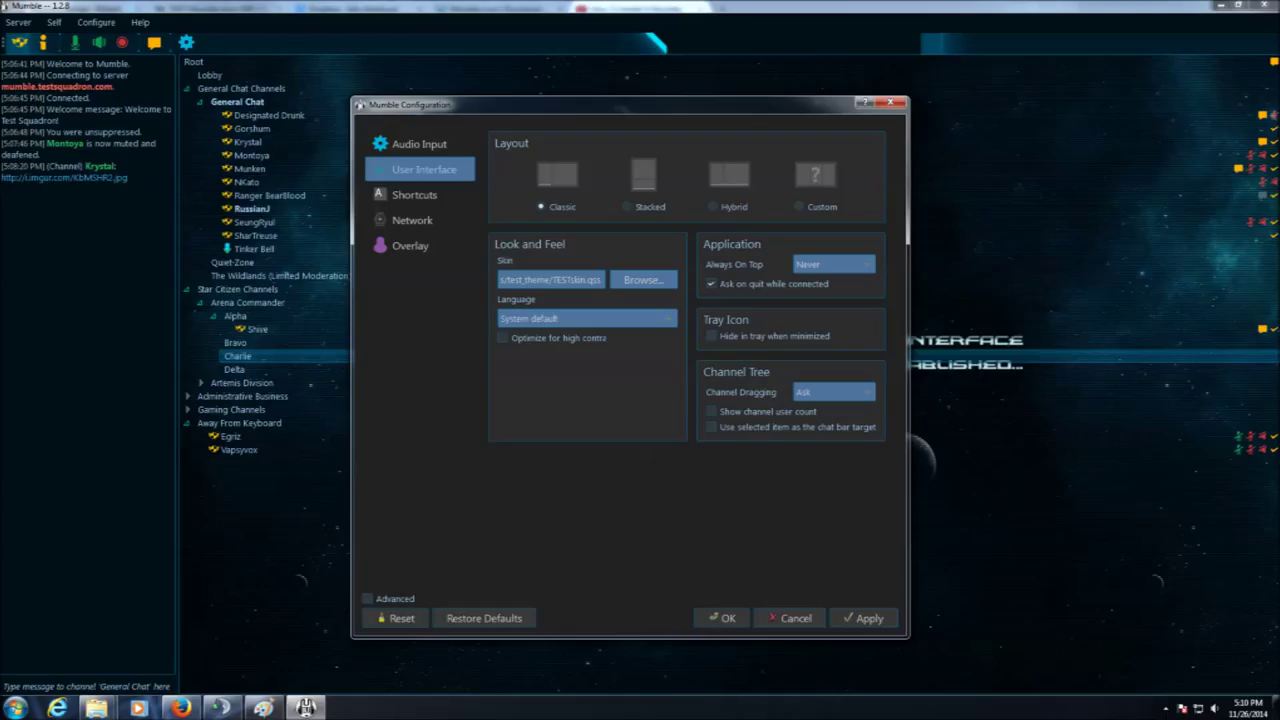
Step: Select TESTskin.qss from the test_theme folder as the skin and apply it
left_click(642, 279)
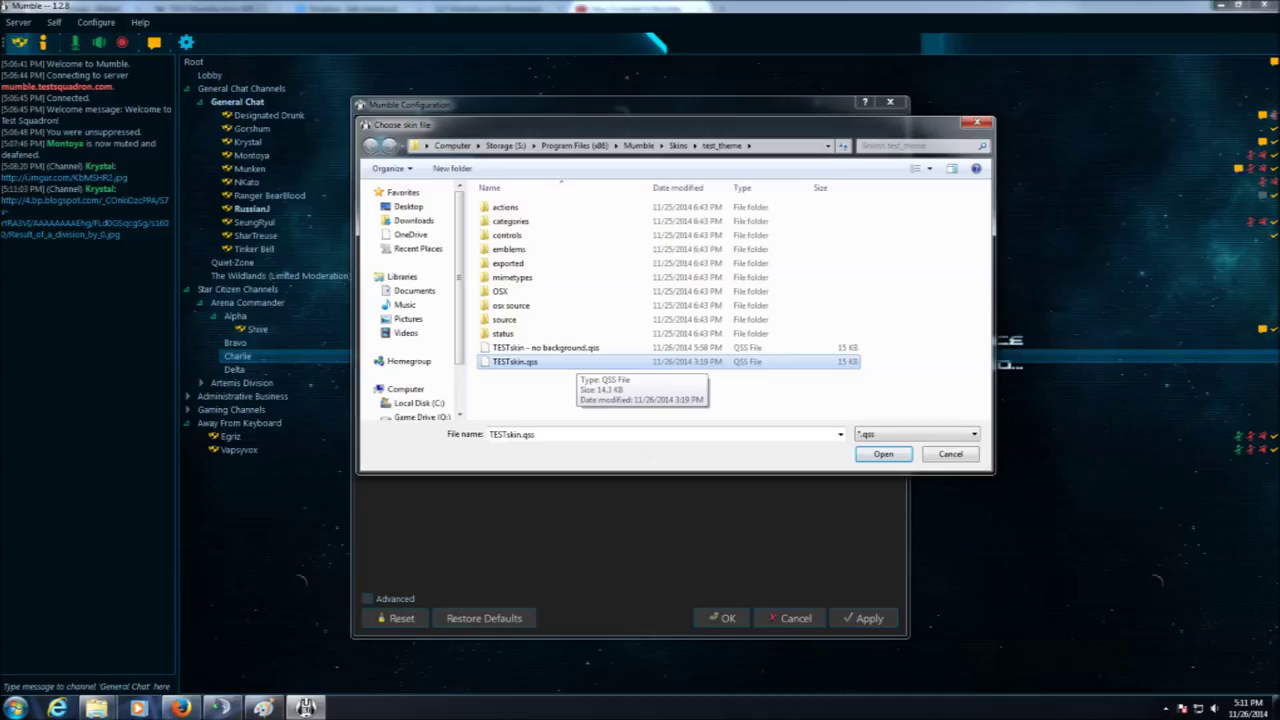
left_click(883, 453)
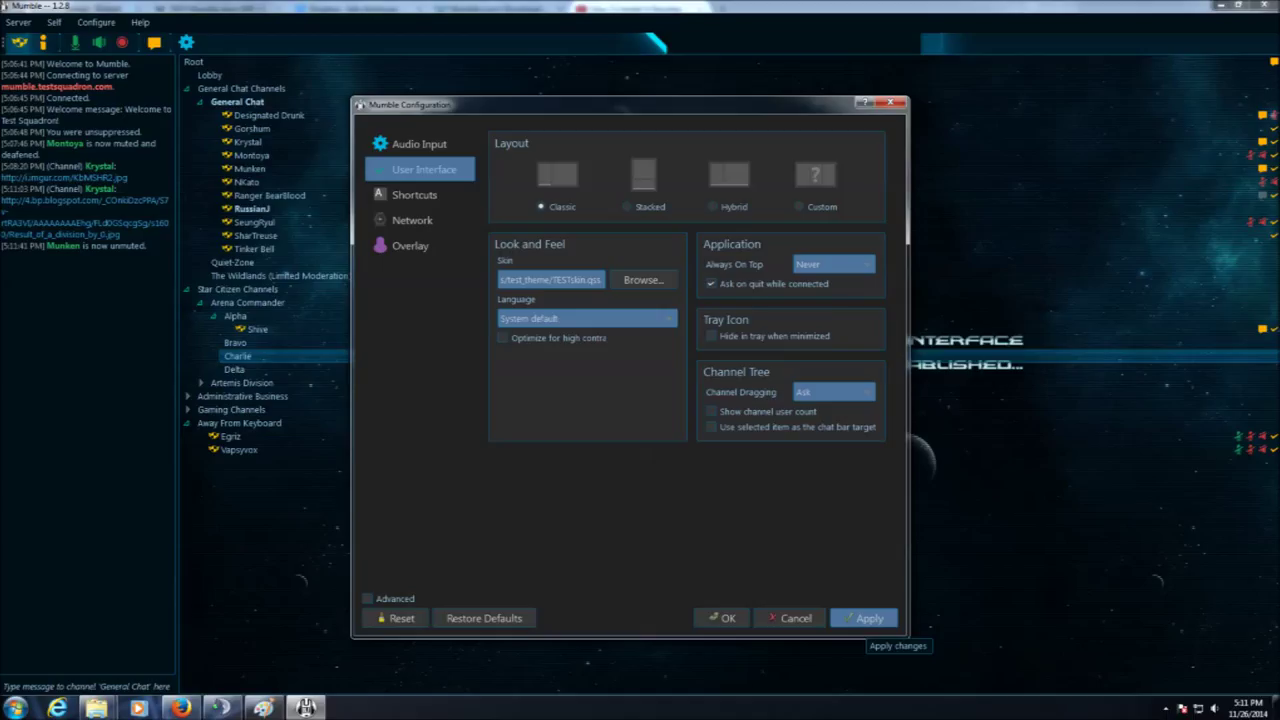
left_click(728, 617)
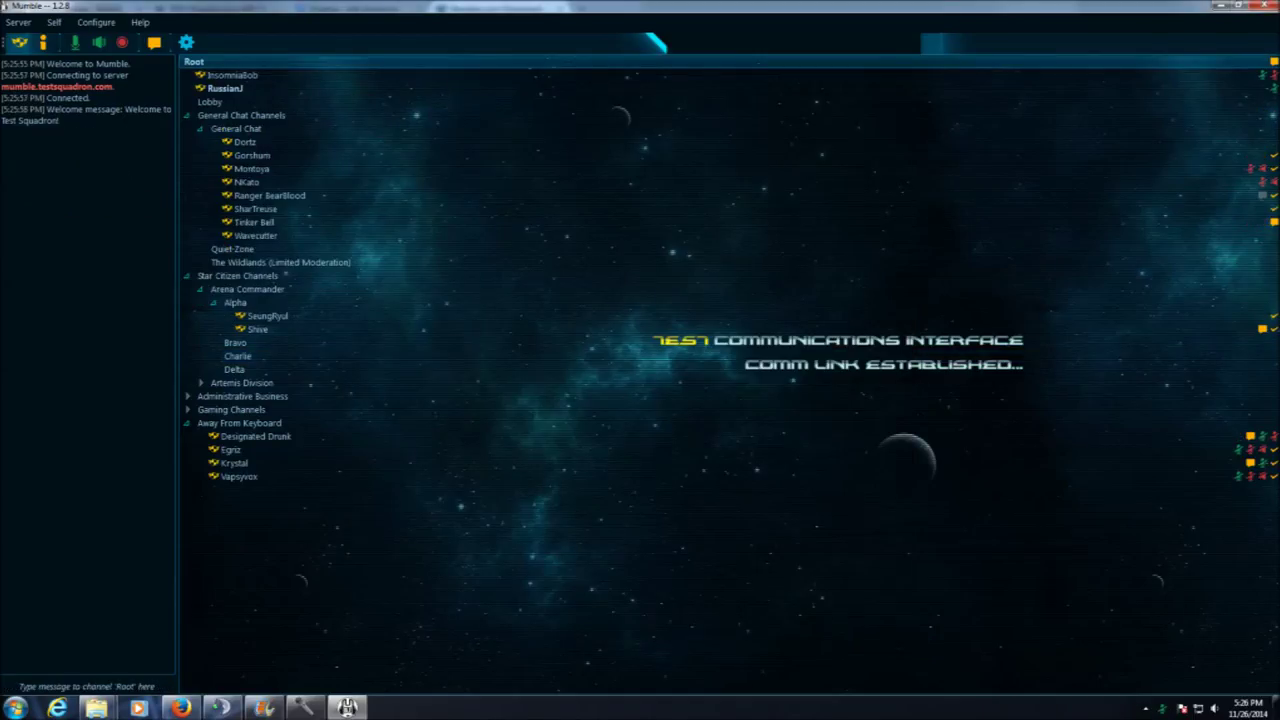